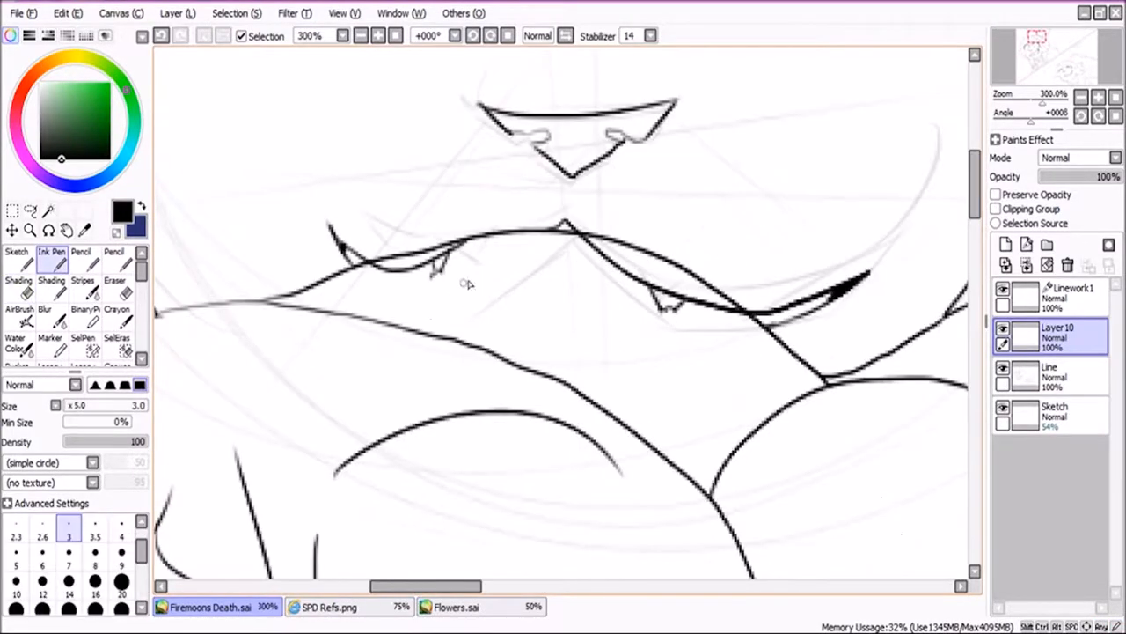
# Step: Start inking the cats' face and body outlines over the sketch with the Ink Pen
pyautogui.click(374, 36)
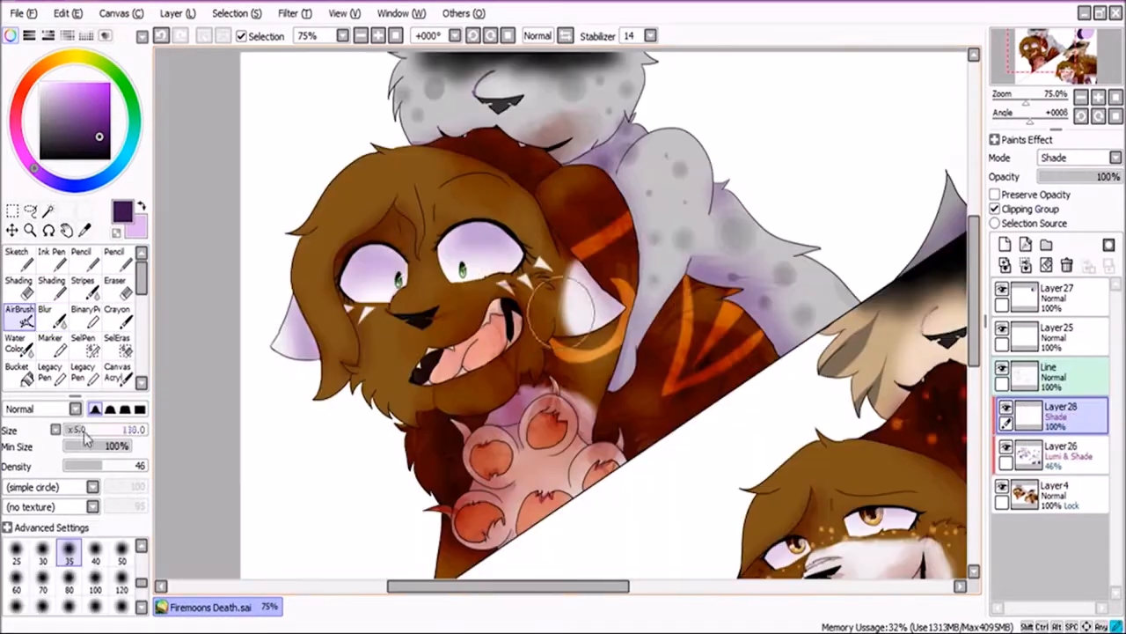
# Step: Shade the cats in SAI, then Box Blur the background at radius 14 in Photoshop
pyautogui.click(358, 37)
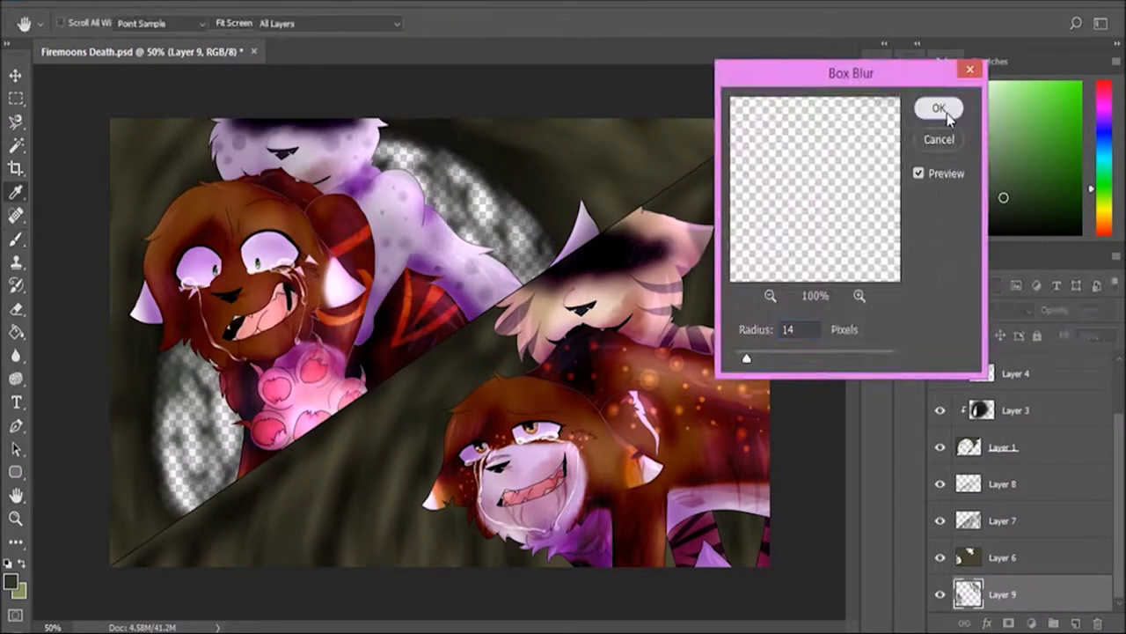
pyautogui.click(938, 110)
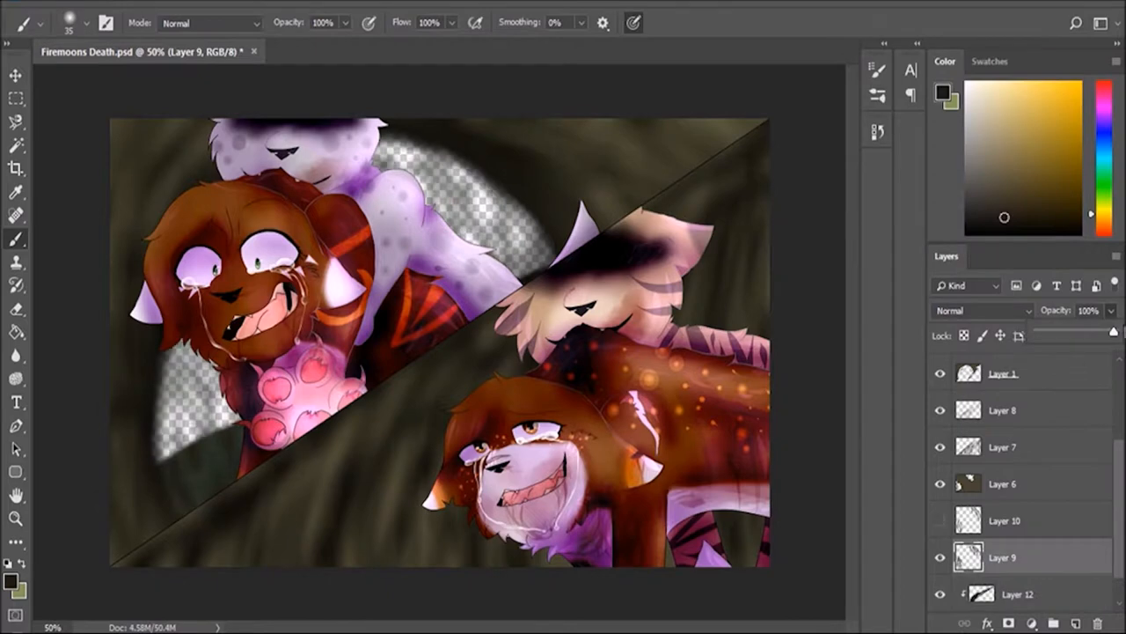